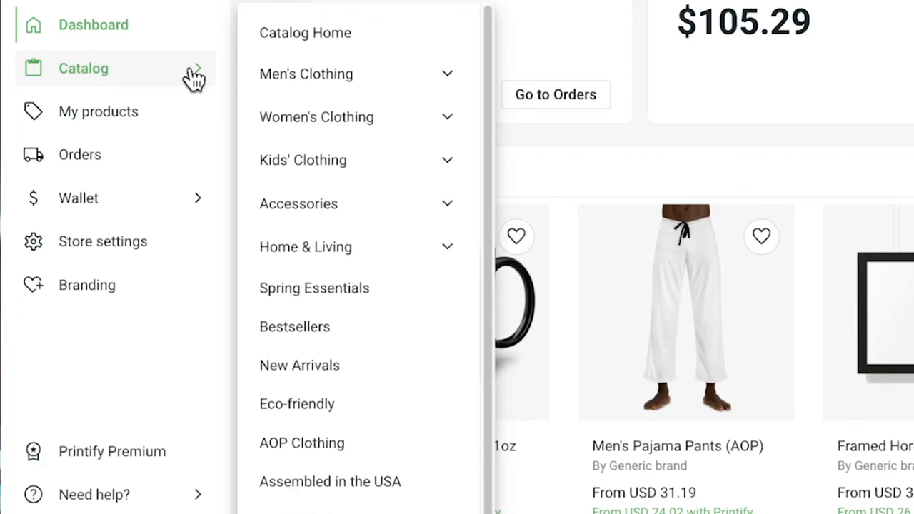
- Show the catalog's product categories, including men's, women's and AOP clothing
{"action": "left_click", "coordinate": [301, 443]}
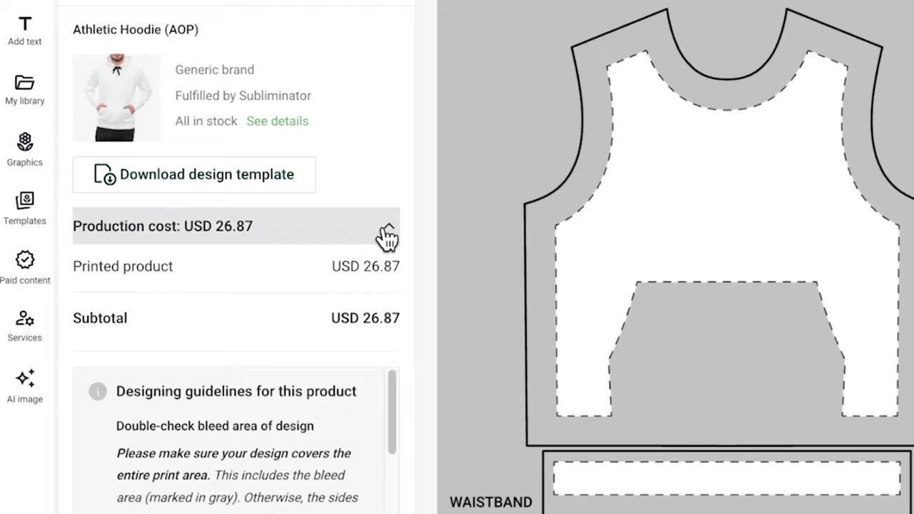
- Scroll the product creator to view the Athletic Hoodie (AOP) blank front print layout
{"action": "scroll", "scroll_direction": "down", "scroll_amount": 3}
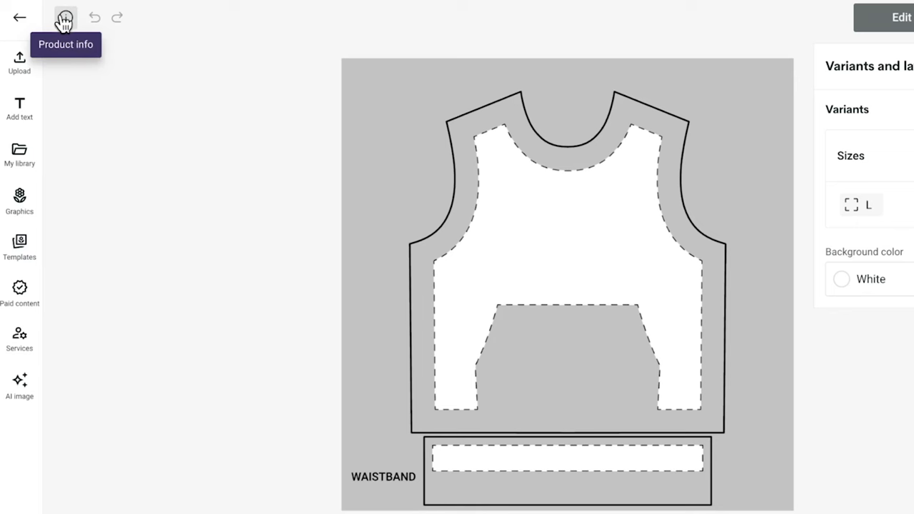
- Review the Upload sources, Add text fonts and saved Templates panels for adding a design
{"action": "left_click", "coordinate": [19, 63]}
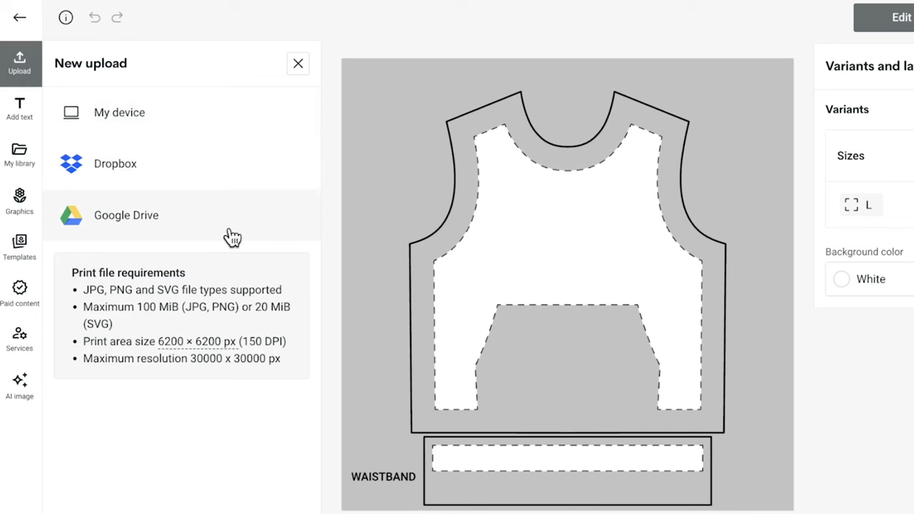
{"action": "left_click", "coordinate": [19, 109]}
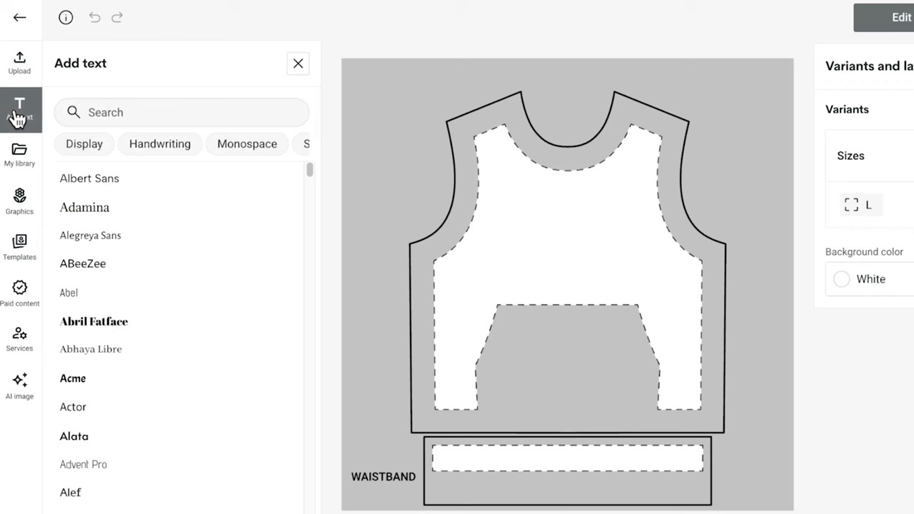
{"action": "left_click", "coordinate": [20, 247]}
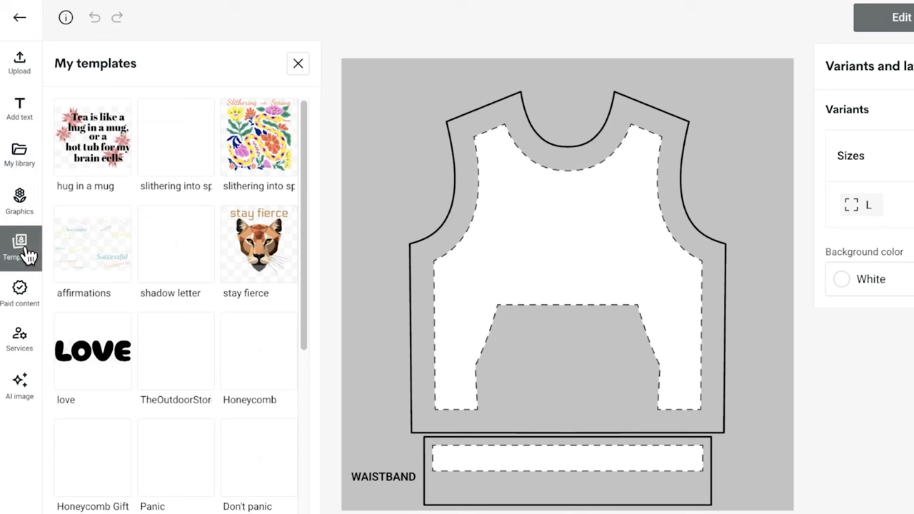
{"action": "left_click", "coordinate": [20, 339]}
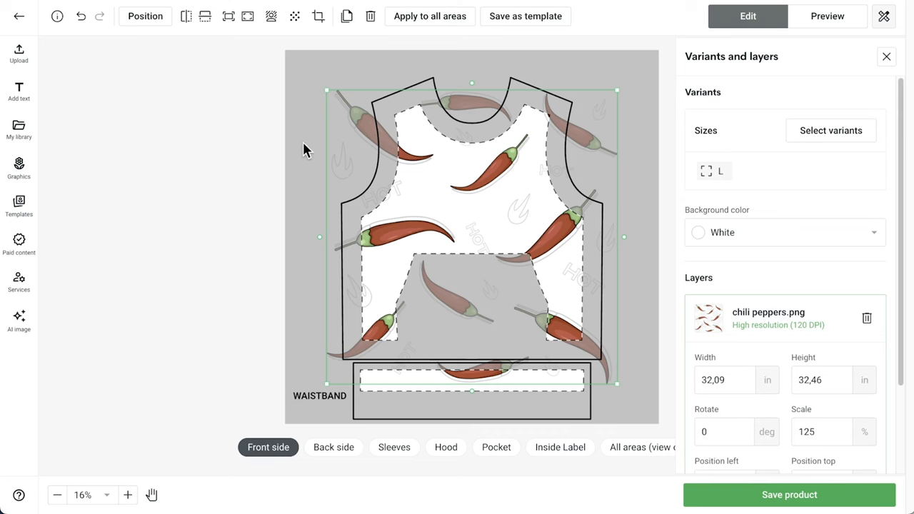
{"action": "mouse_move", "coordinate": [370, 411]}
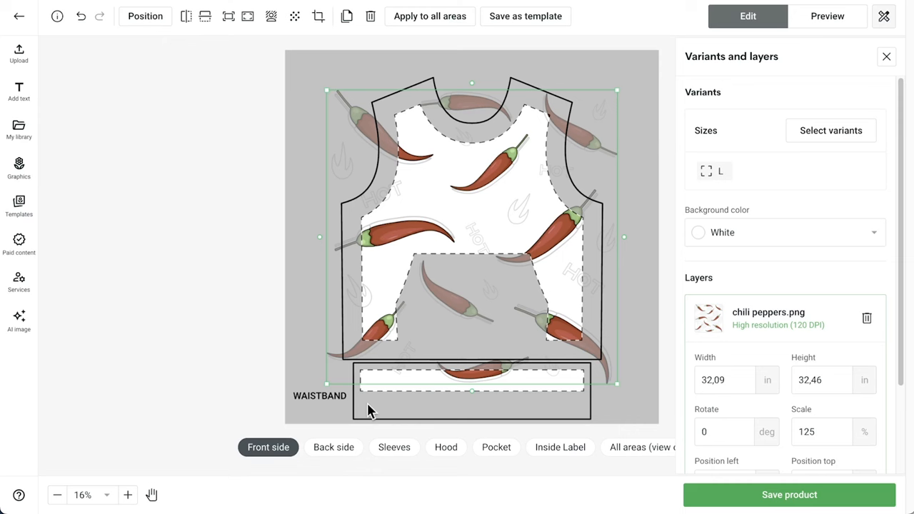
{"action": "mouse_move", "coordinate": [648, 337]}
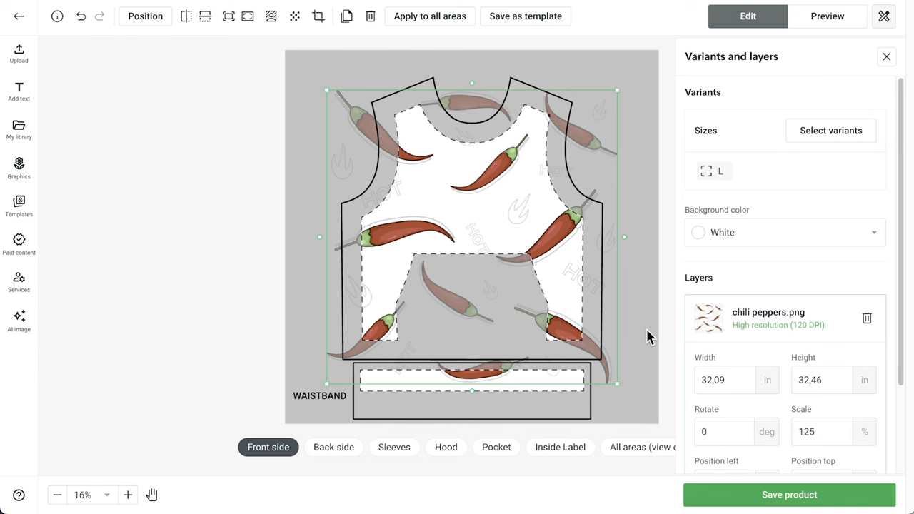
{"action": "mouse_move", "coordinate": [520, 251]}
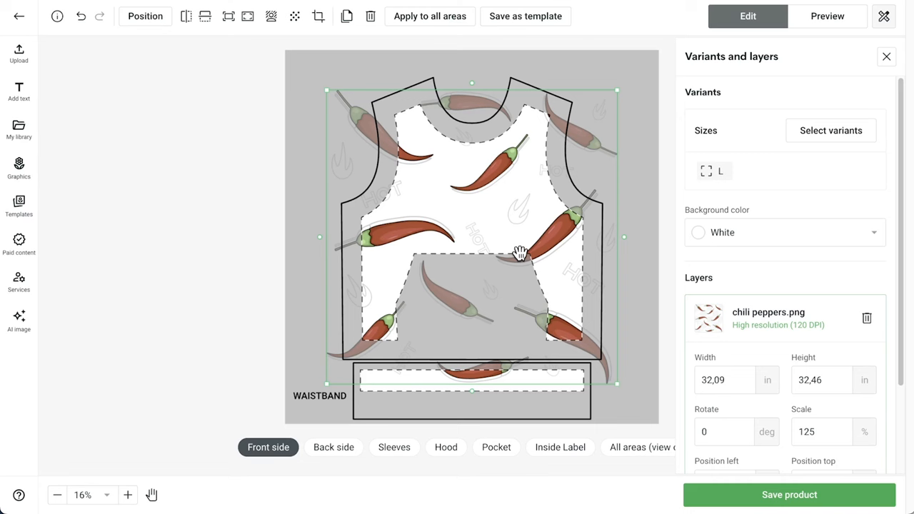
{"action": "mouse_move", "coordinate": [398, 339]}
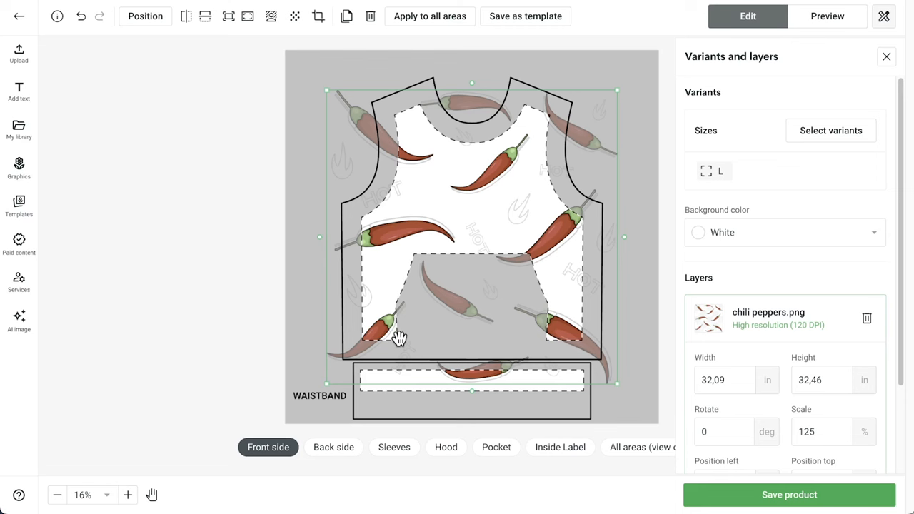
{"action": "mouse_move", "coordinate": [496, 447]}
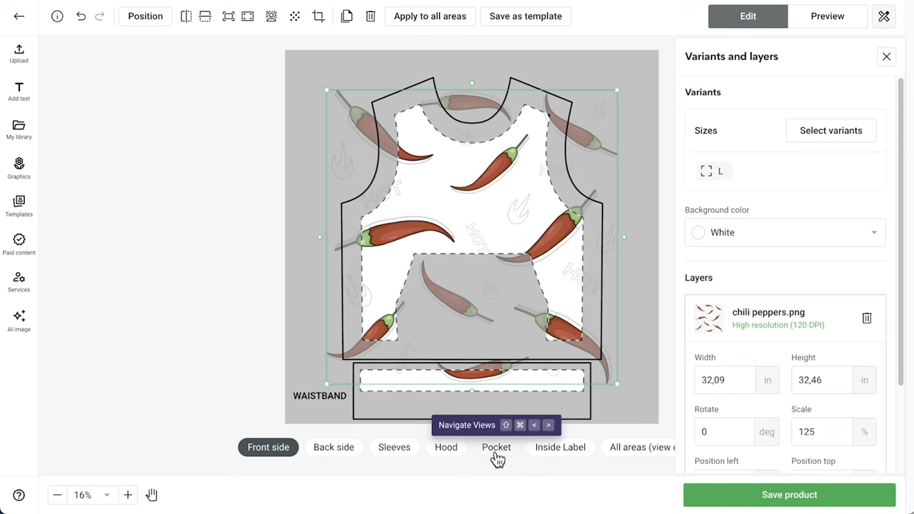